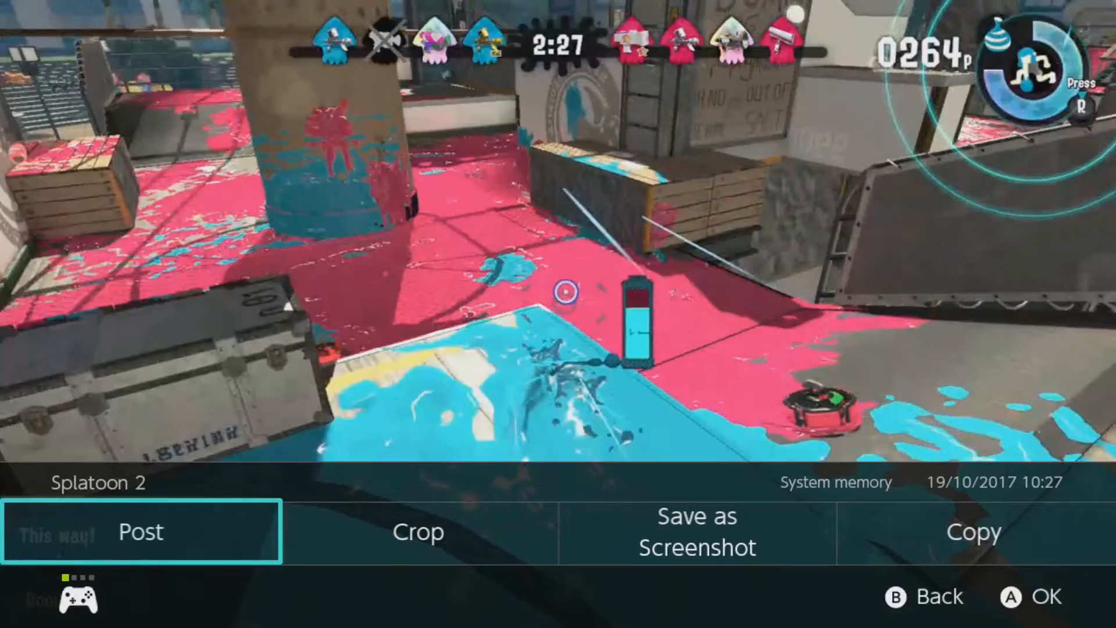
Post the Splatoon 2 clip to Twitter as the chosen user, reaching the composer
left_click(140, 533)
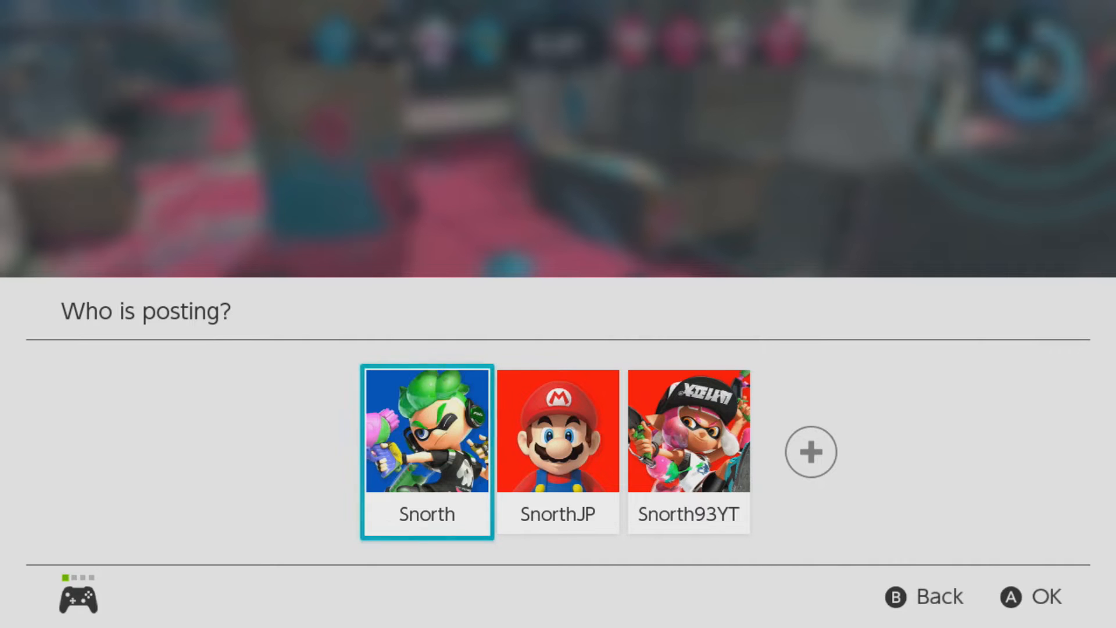
left_click(425, 451)
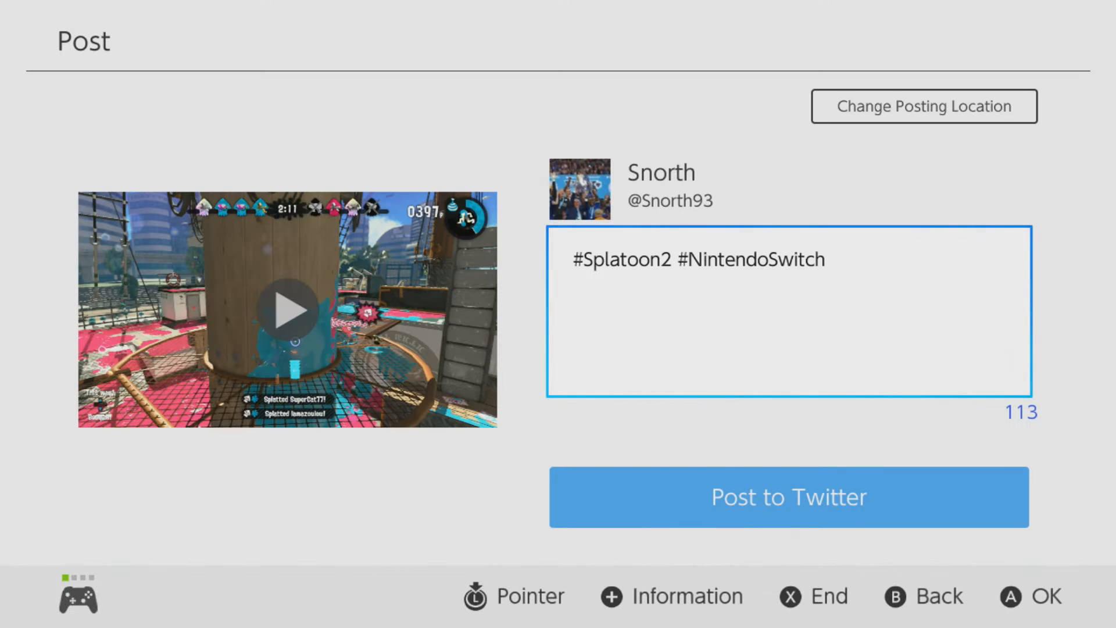
Type 'Testing the new video capture' ahead of the Splatoon2 and NintendoSwitch hashtags
left_click(789, 311)
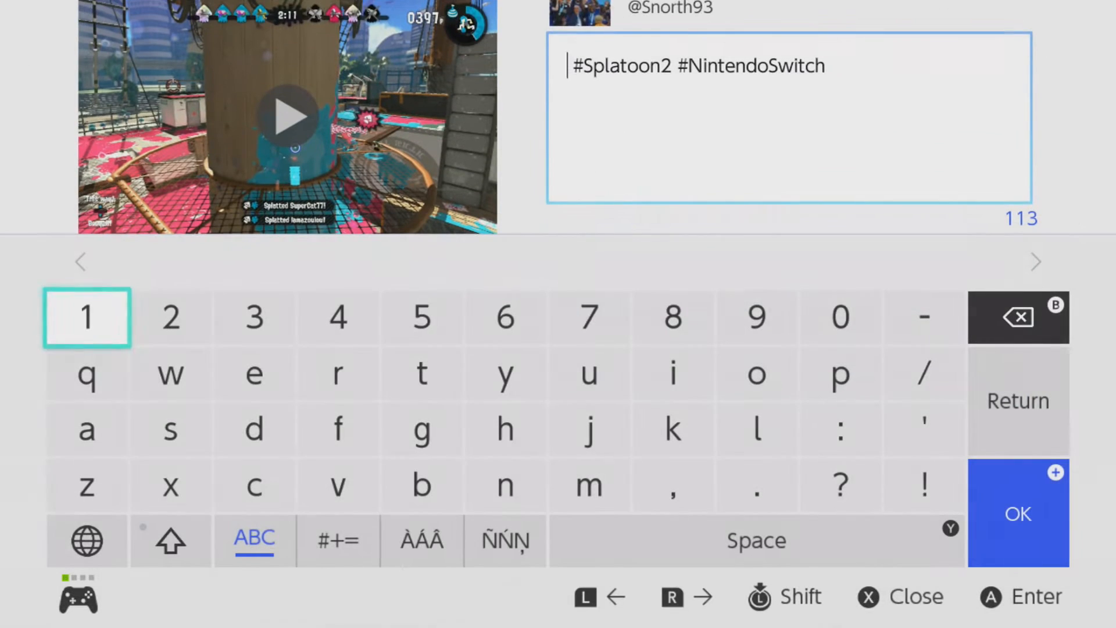
left_click(169, 540)
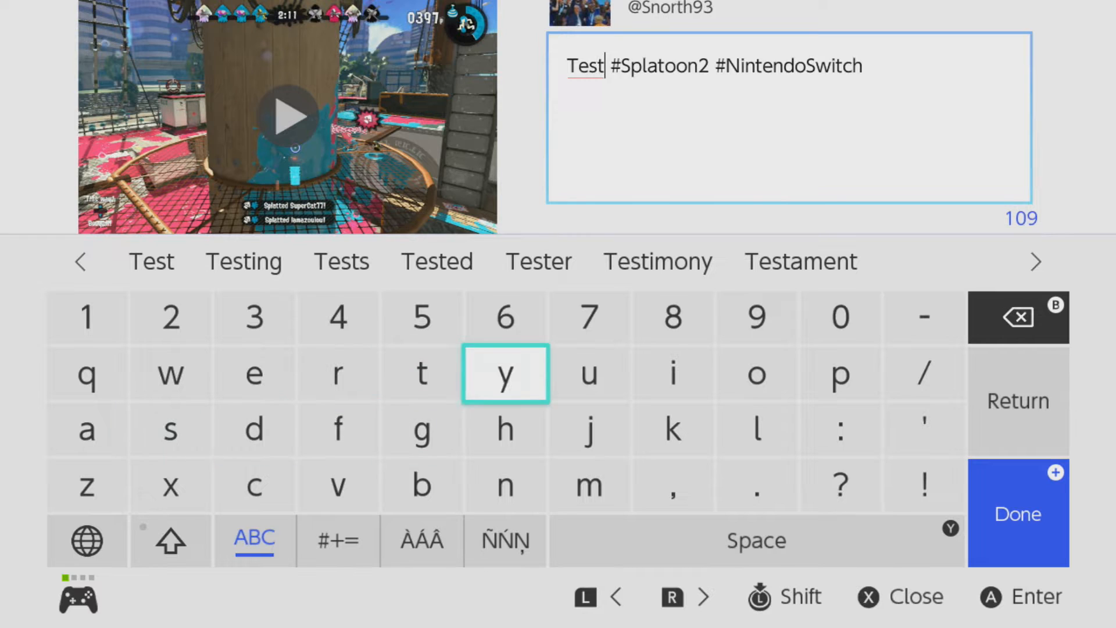
left_click(422, 429)
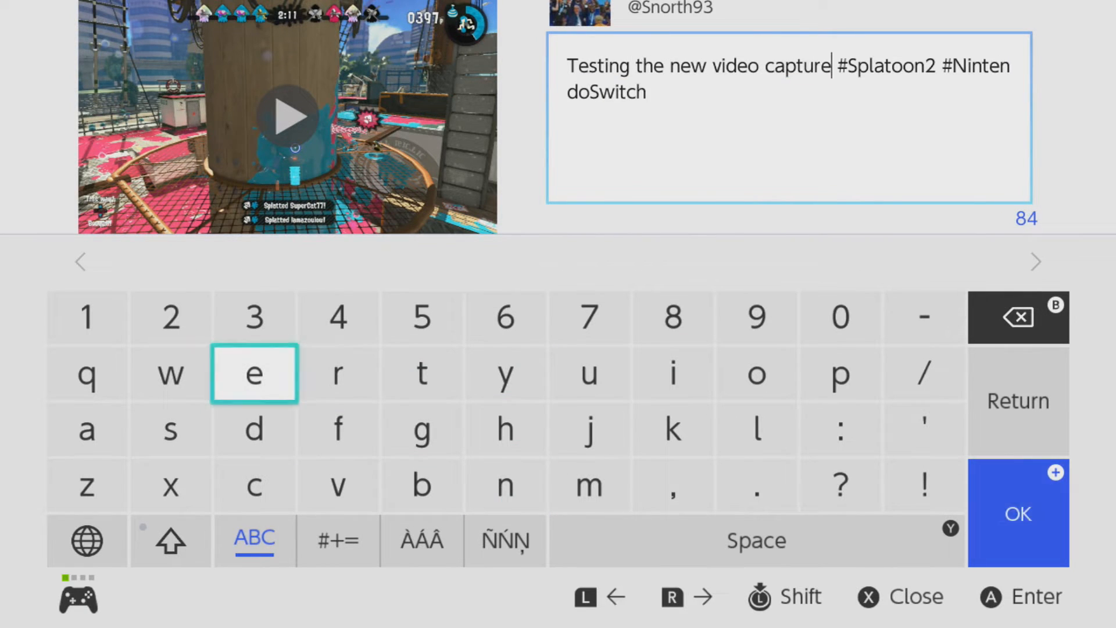
left_click(1017, 513)
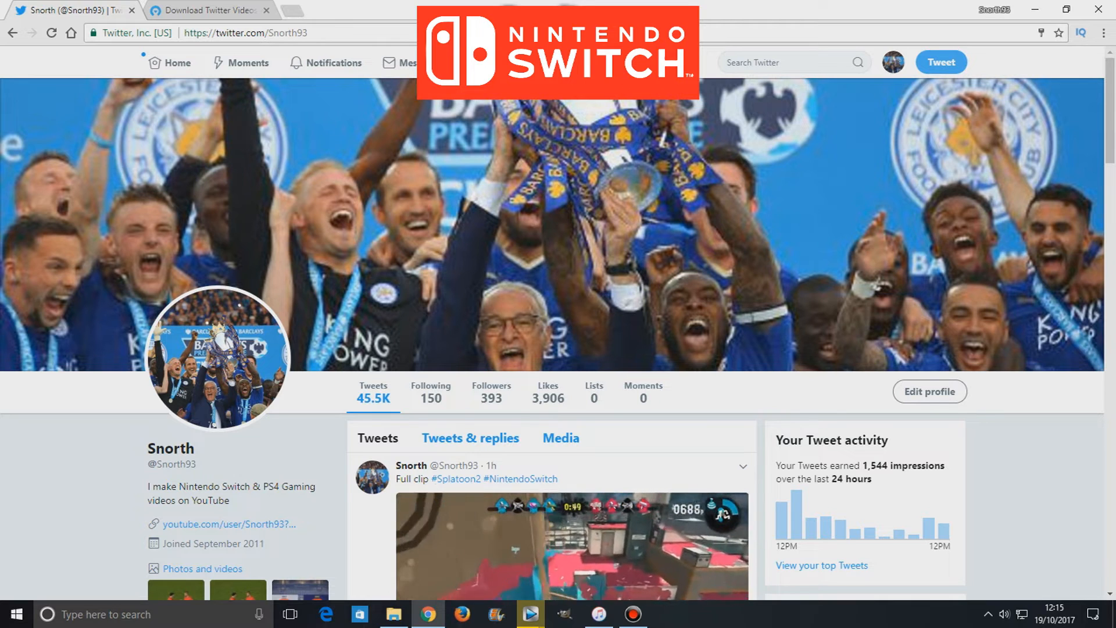
Open the 'Testing the new video capture' tweet from the profile and copy its link
scroll("down", 3)
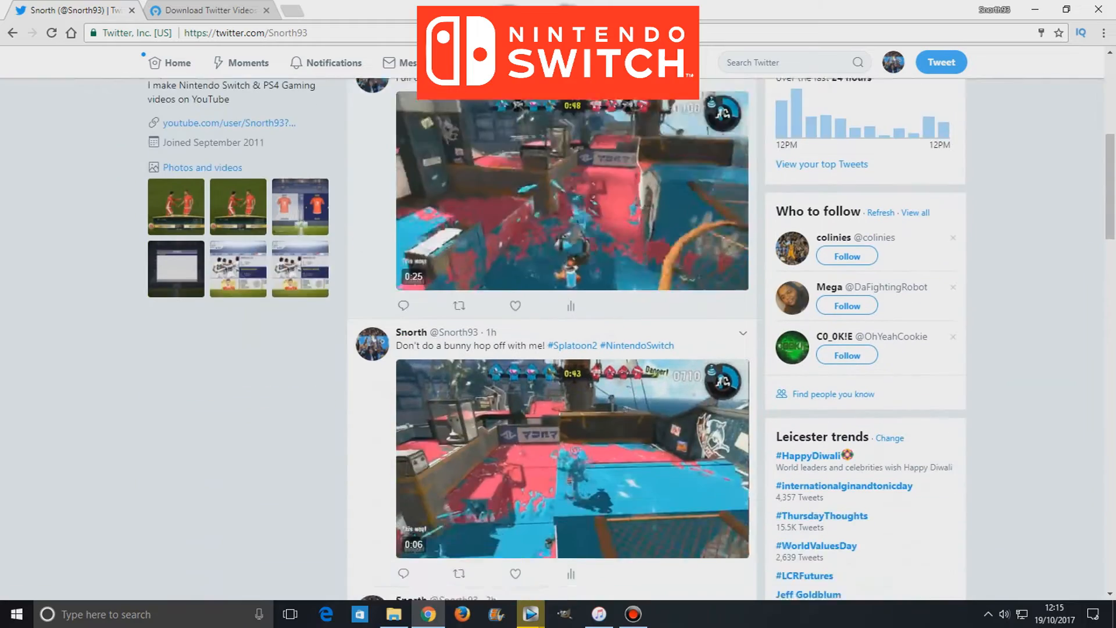
scroll("down", 3)
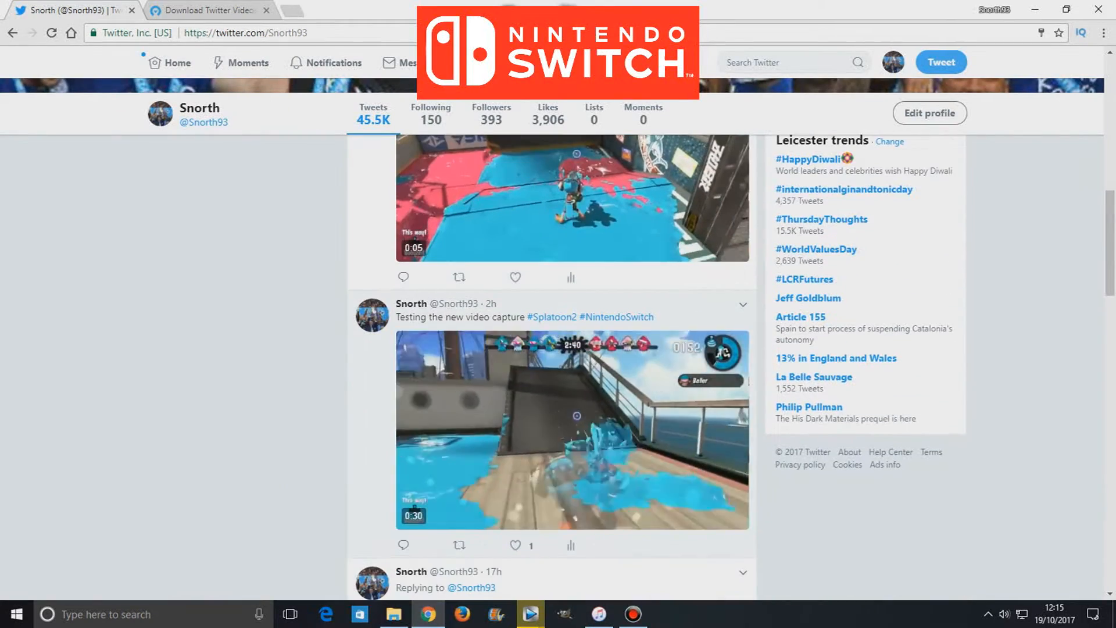
left_click(571, 429)
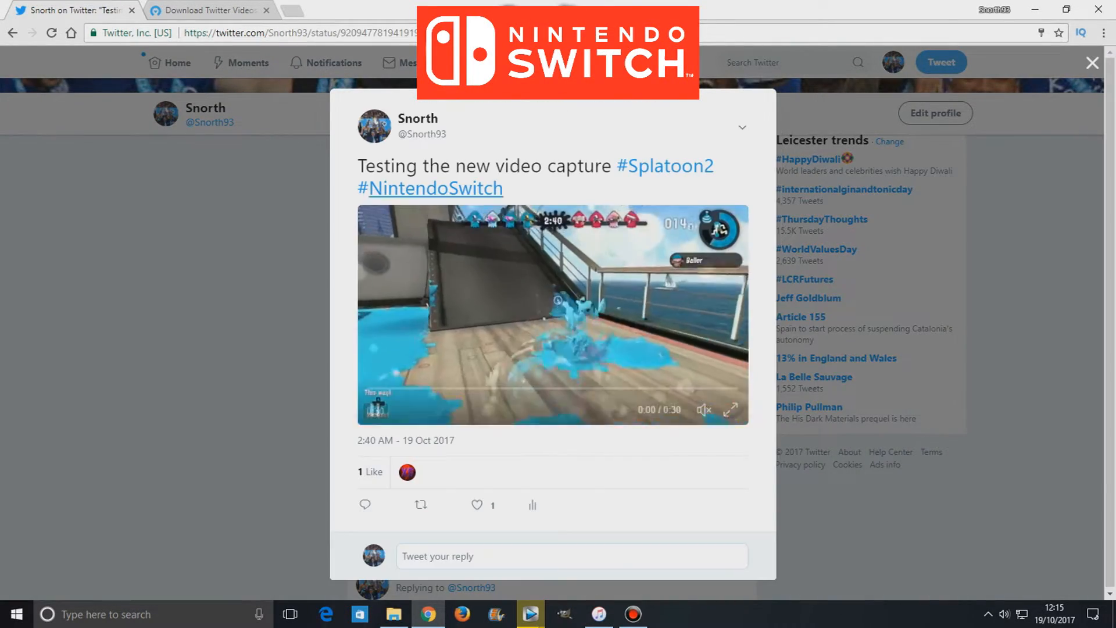
right_click(299, 32)
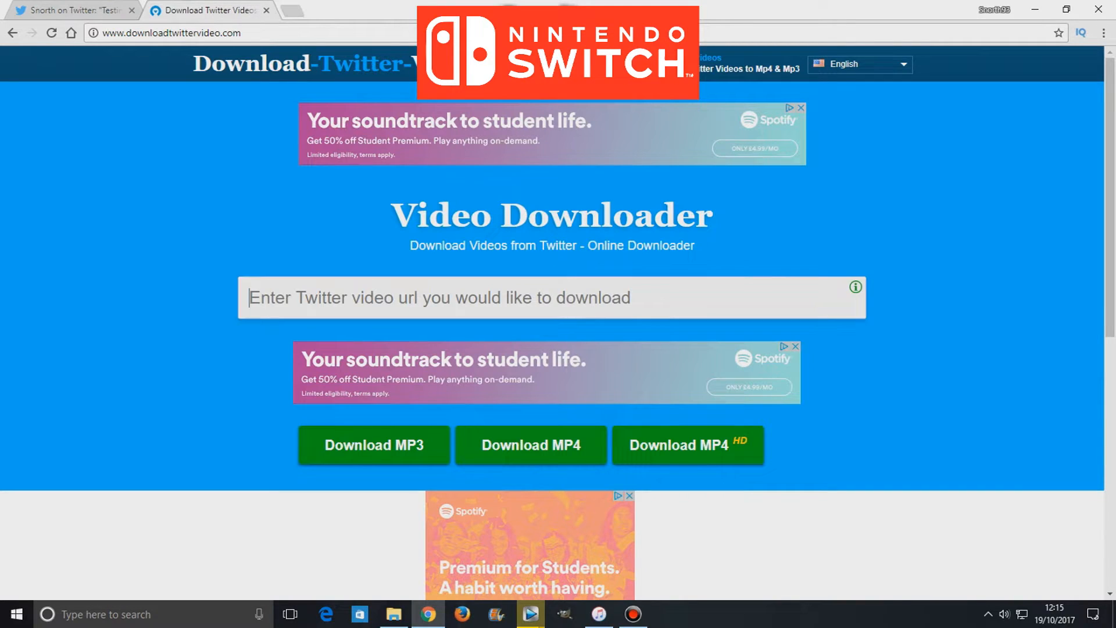
Download the tweet's video as MP4 via Download Twitter Video, then recopy the link
type("https://twitter.com/Snorth93/status/920947781941919745")
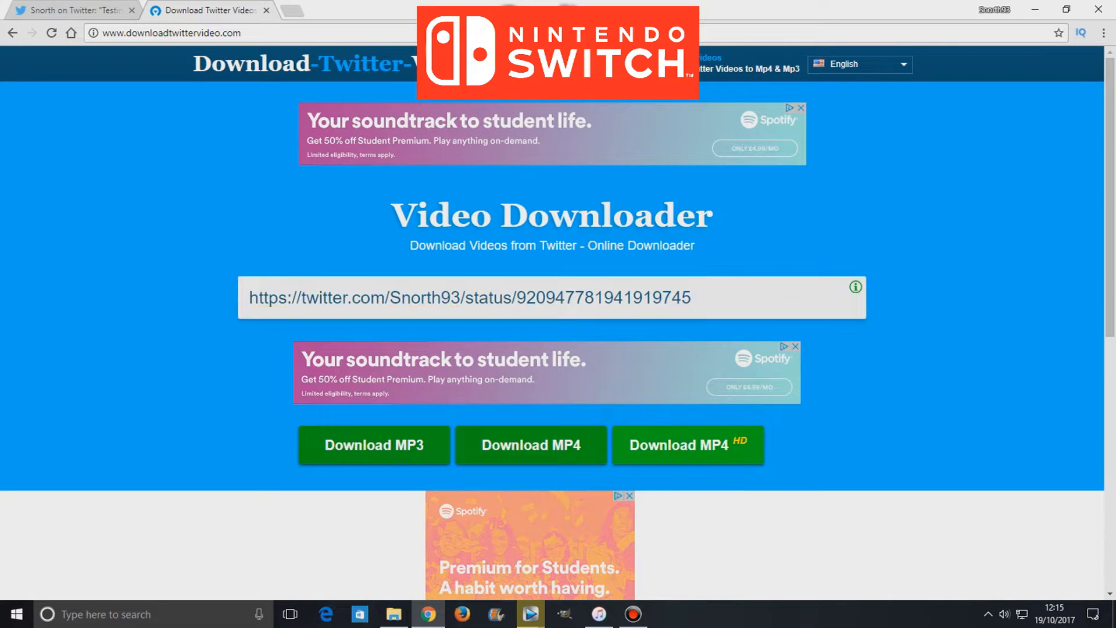
left_click(530, 444)
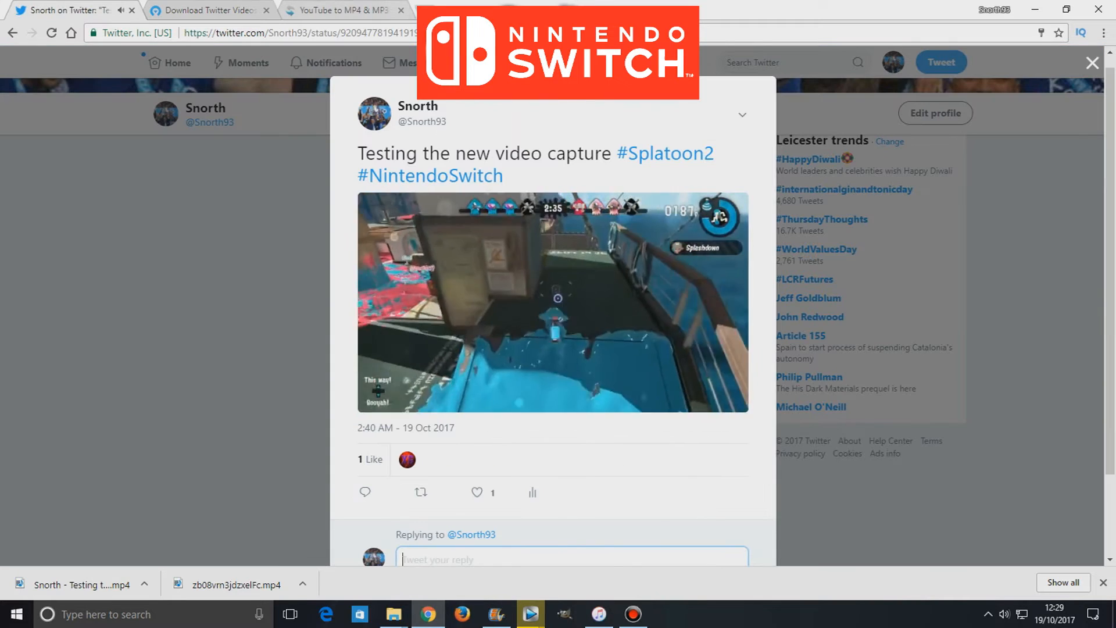
right_click(299, 33)
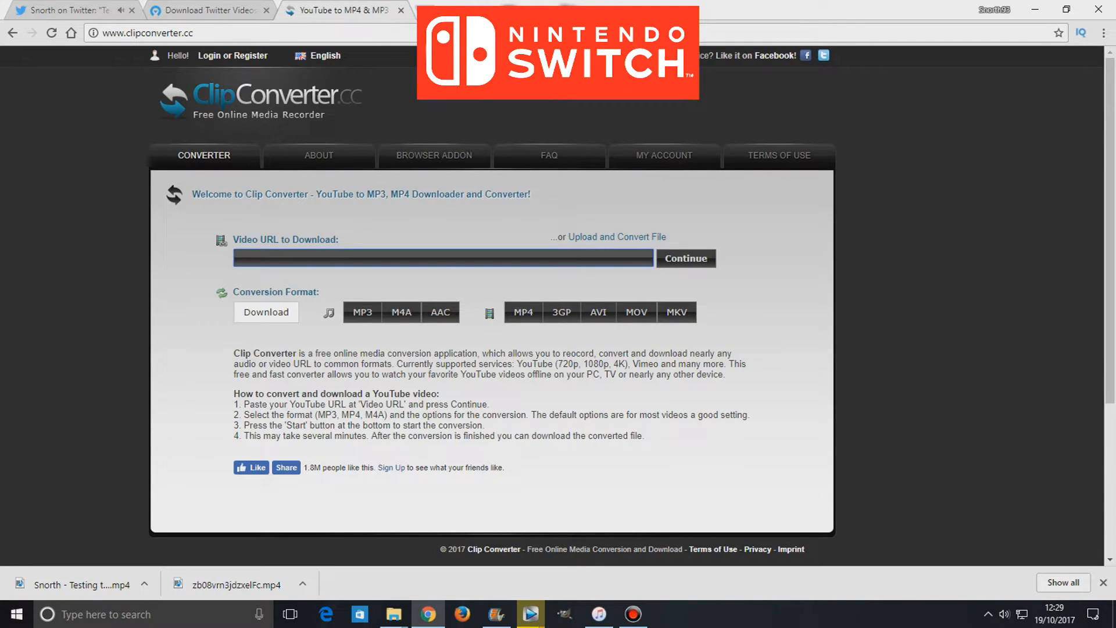
Convert the tweet URL's 1280x720 stream to MP4 on ClipConverter.cc
type("https://twitter.com/Snorth93/status/920947781941919745")
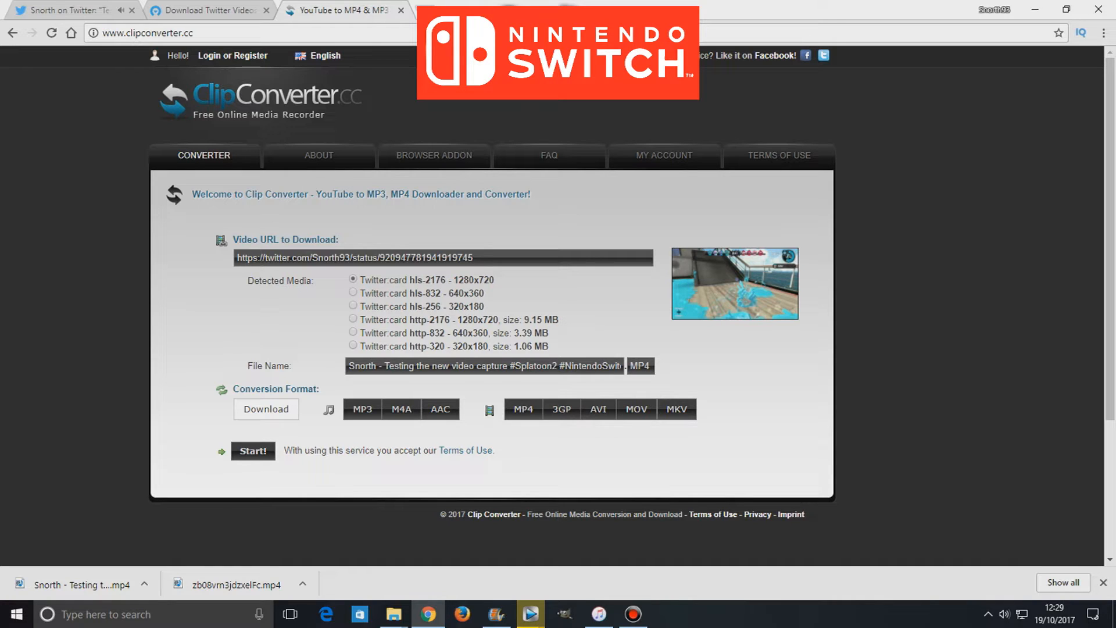
left_click(253, 451)
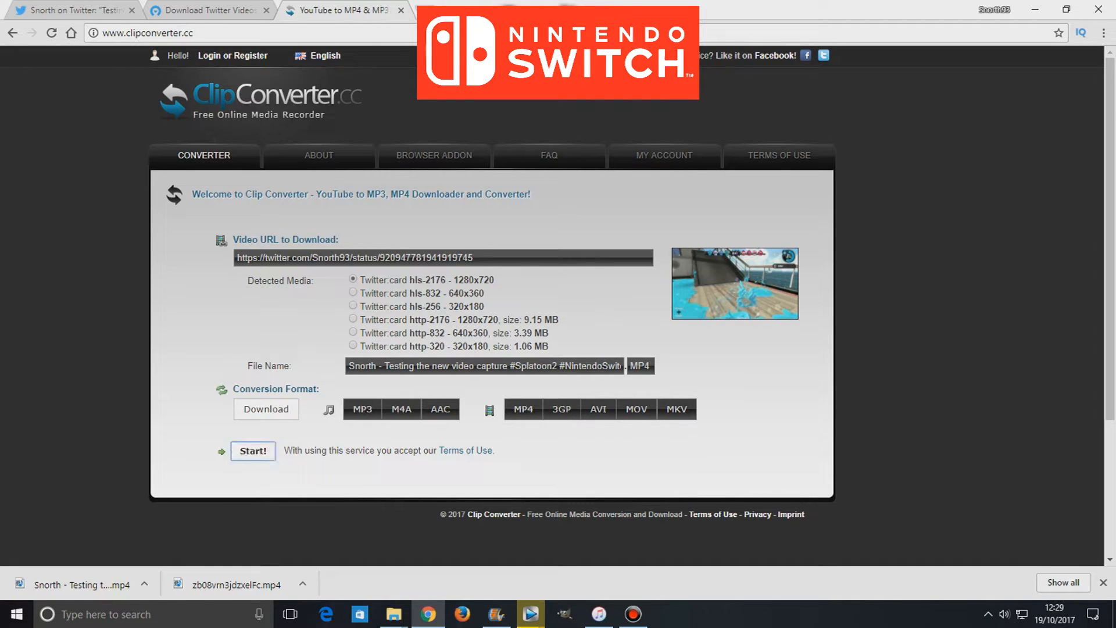
left_click(253, 450)
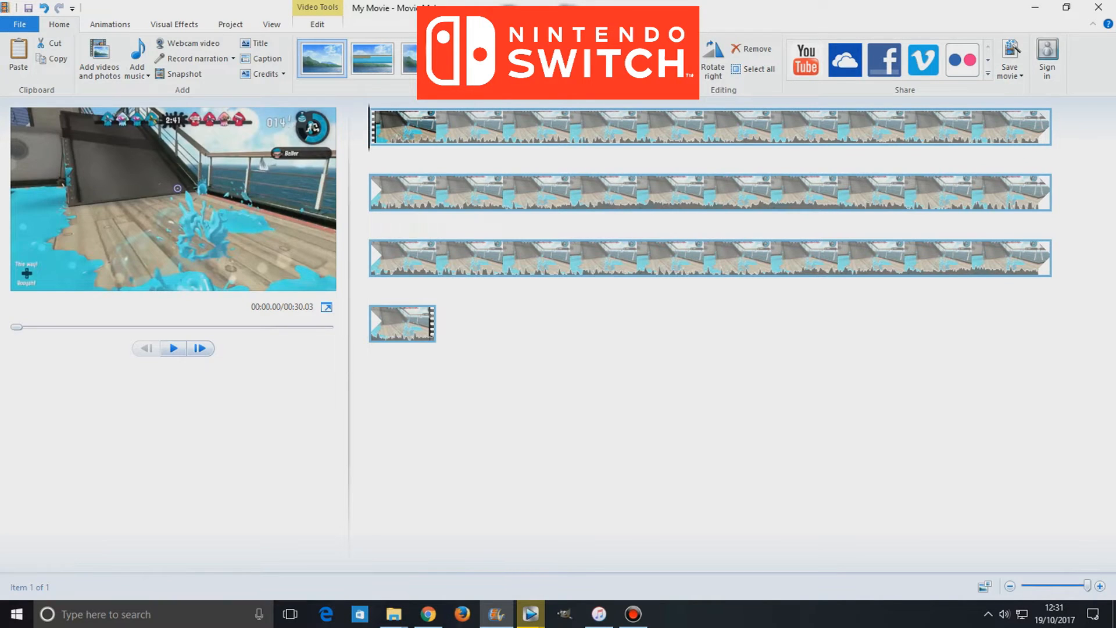
Open Movie Maker's Save Movie dialog with an MPEG-4/H.264 save setting
left_click(19, 24)
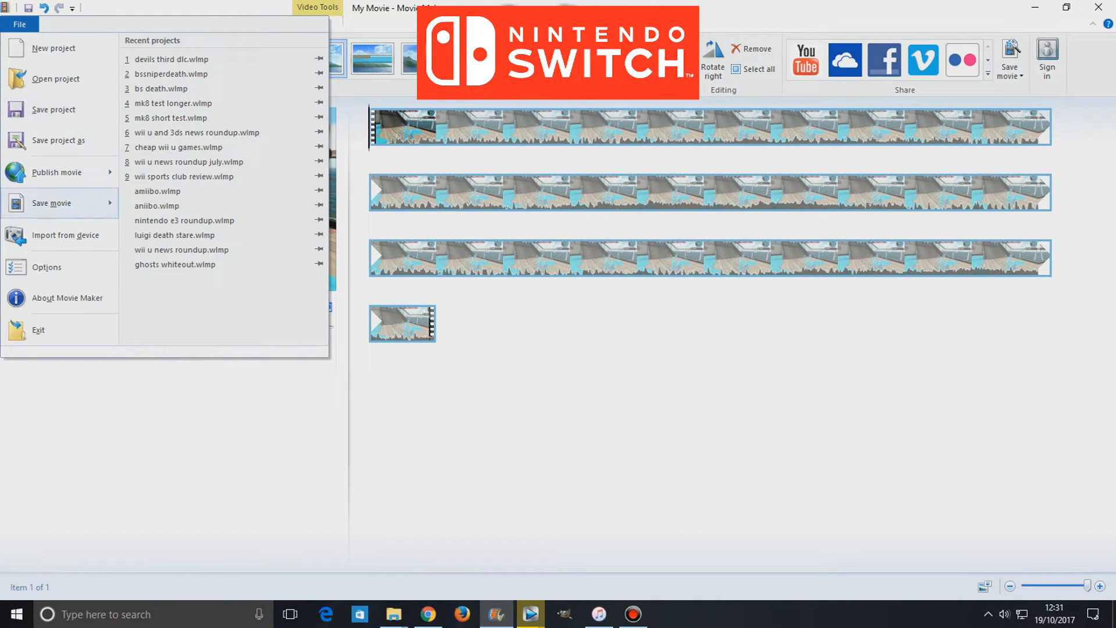
left_click(50, 203)
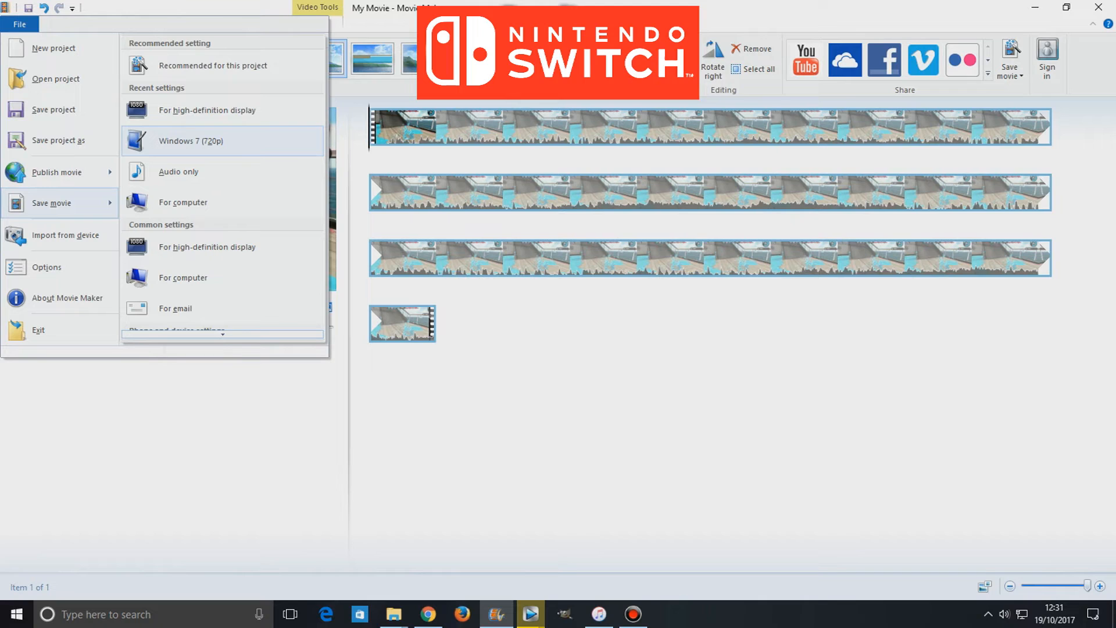
mouse_move(190, 140)
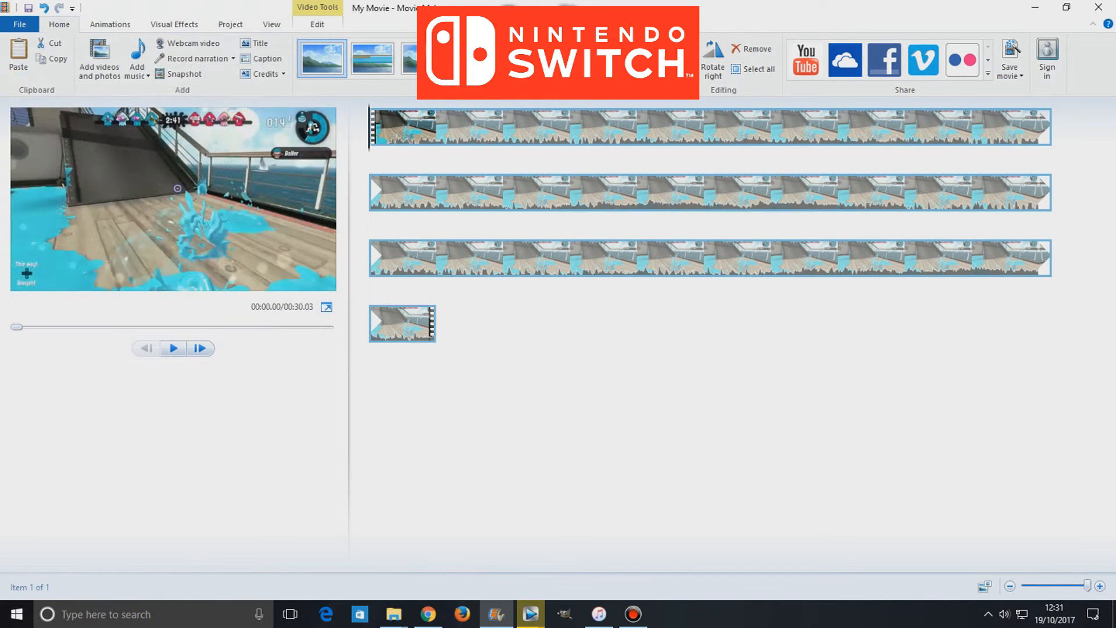
left_click(1008, 59)
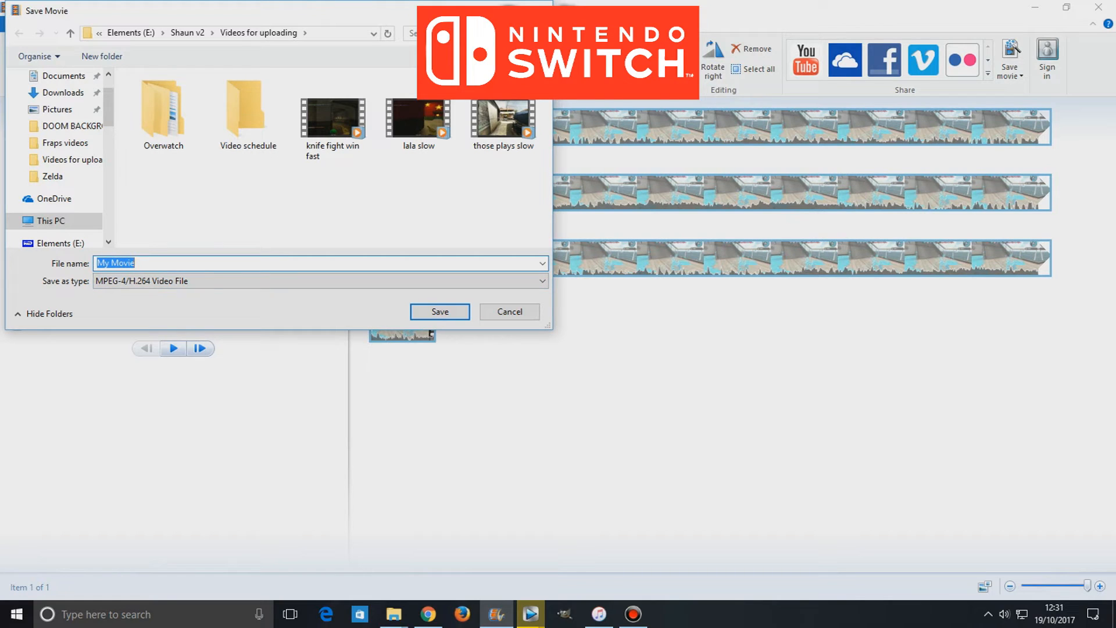
Save the movie as 'hello' and play the finished video maximised
type("hello")
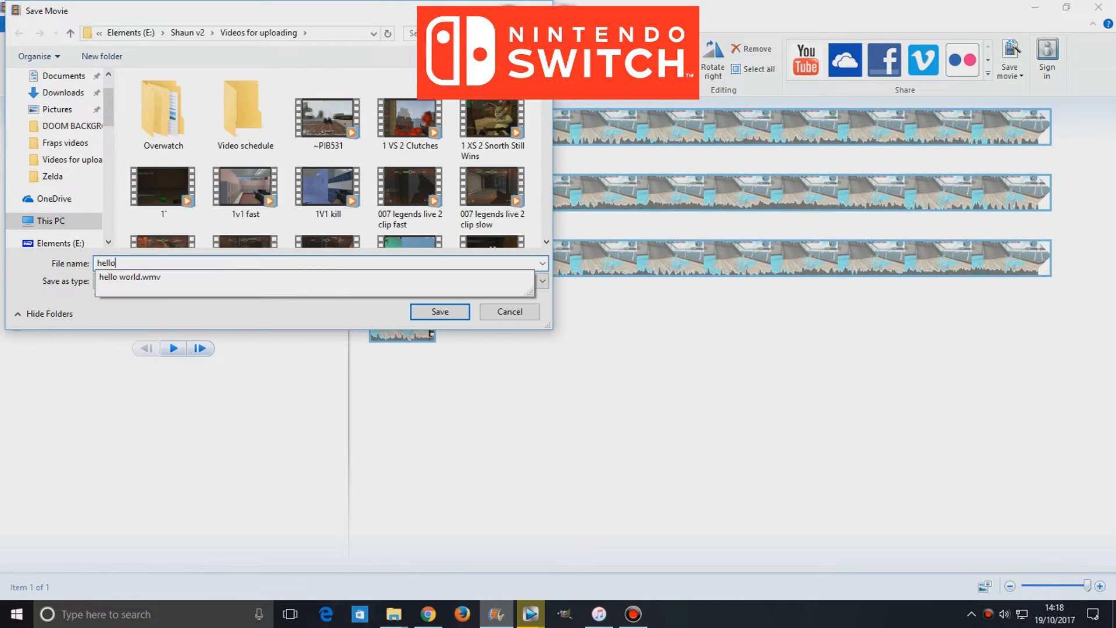
left_click(440, 311)
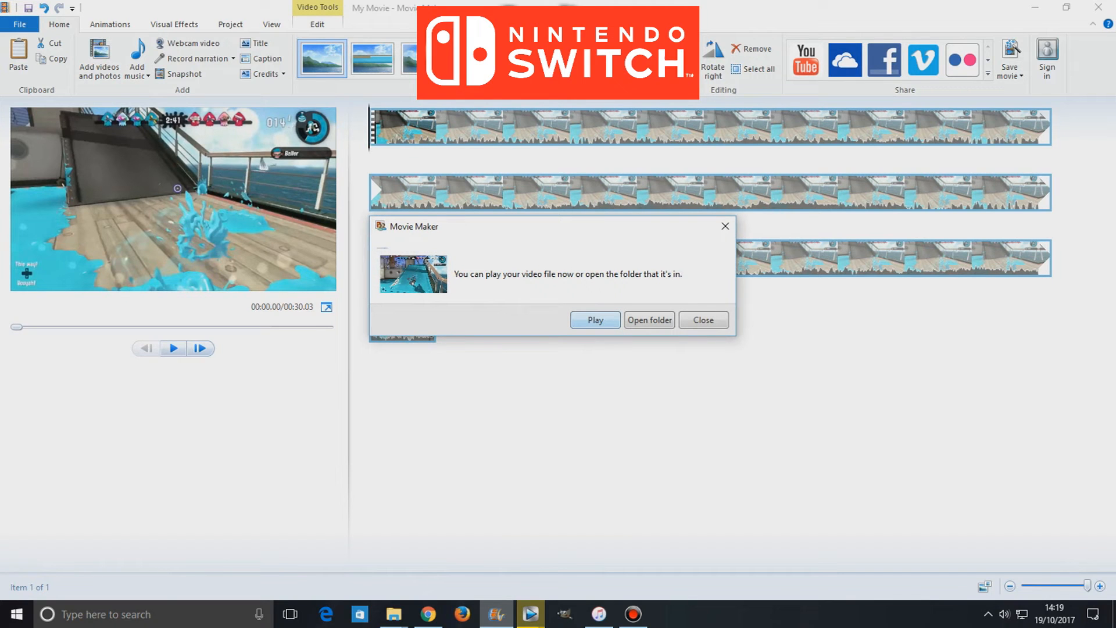
left_click(701, 319)
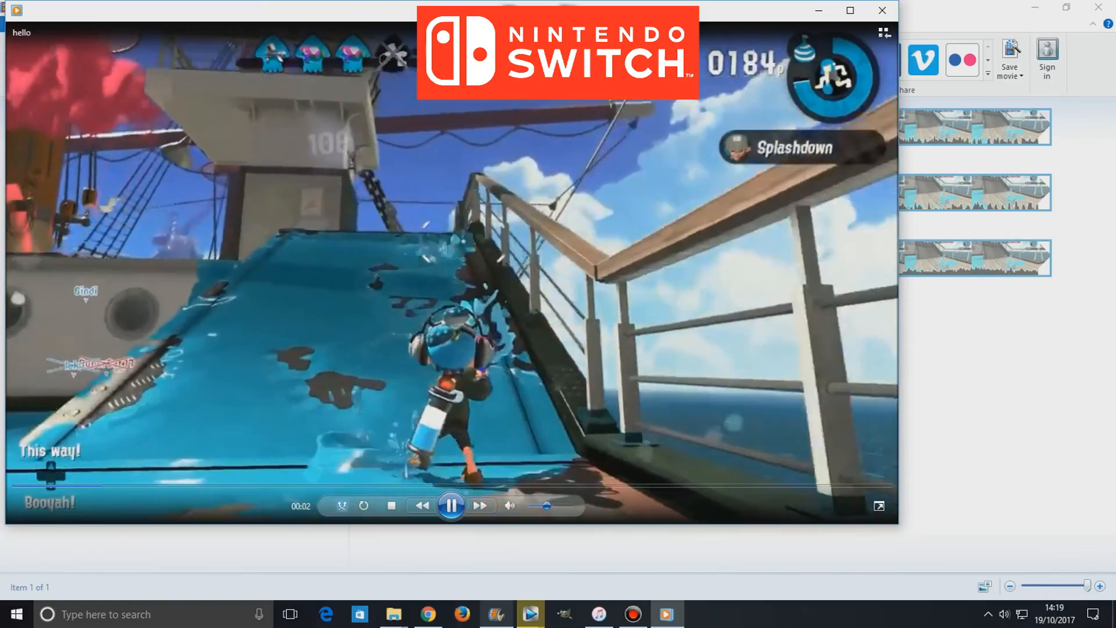
left_click(849, 10)
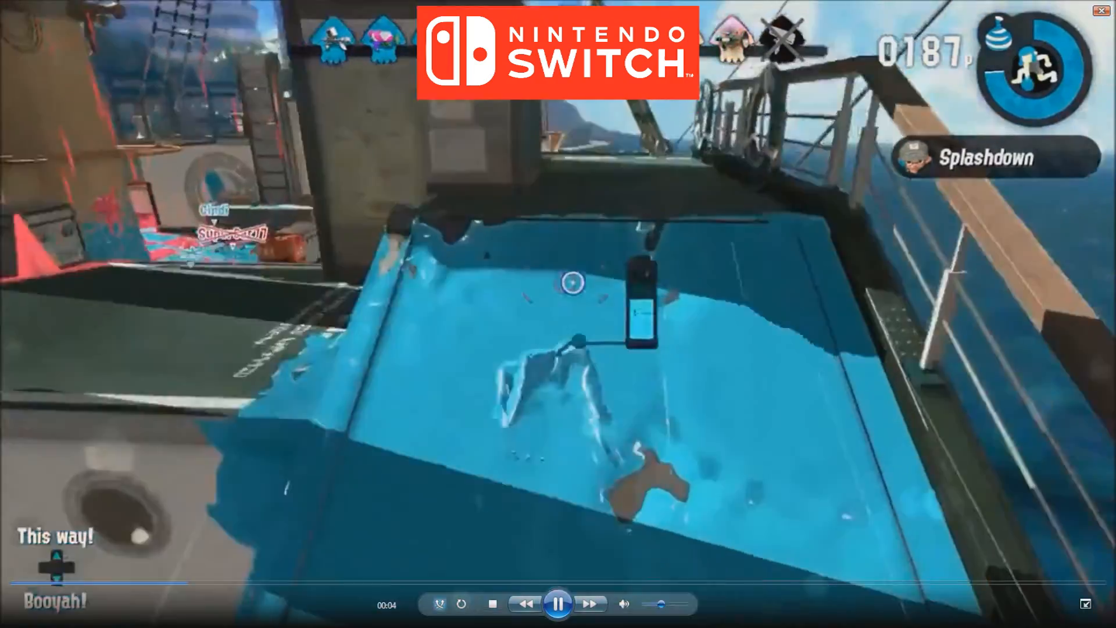